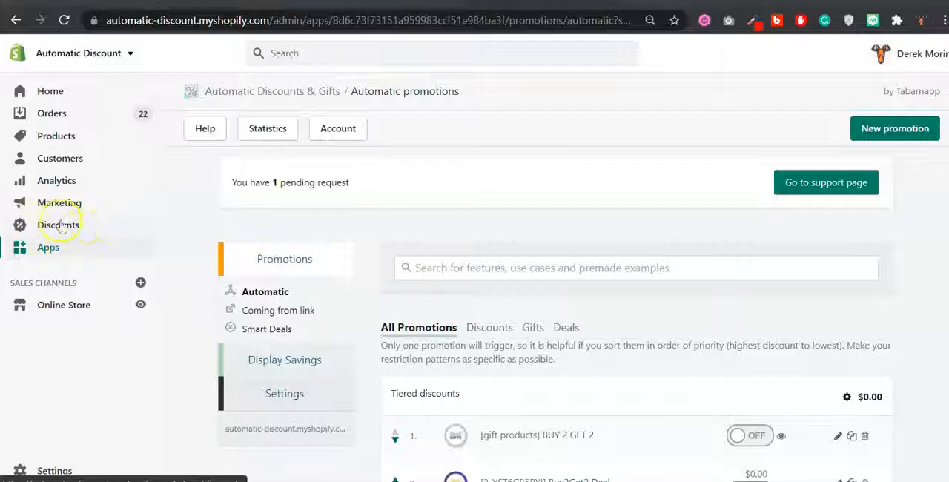
pyautogui.moveTo(67, 225)
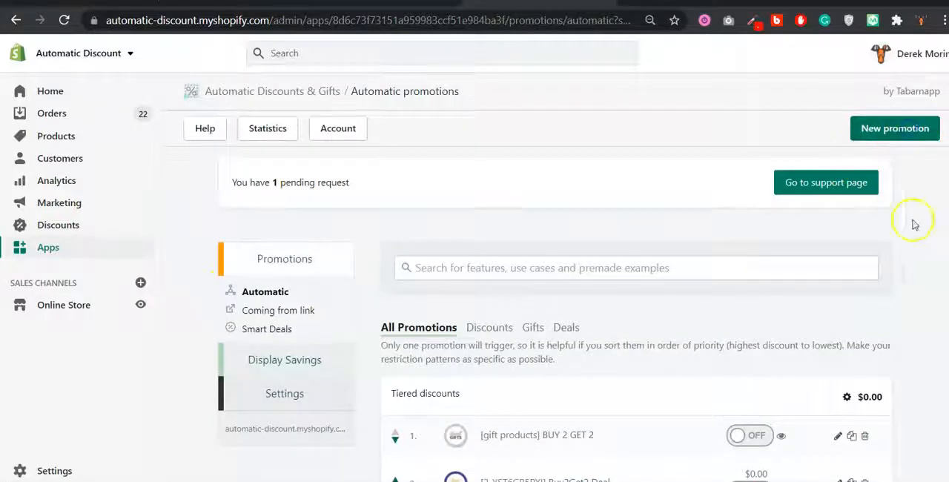
# Step: Create a promotion with coupon 20-off triggered at 3+ cart items, saved in a new group
pyautogui.click(894, 127)
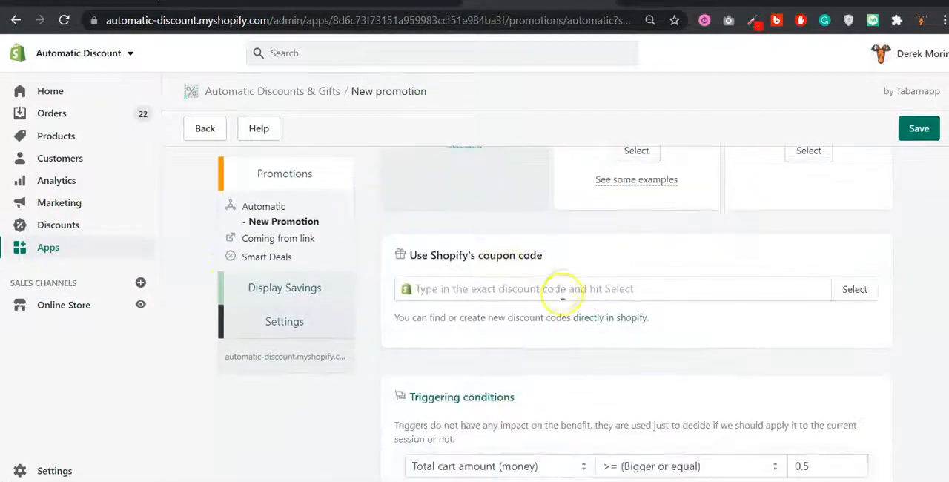
pyautogui.scroll(-3)
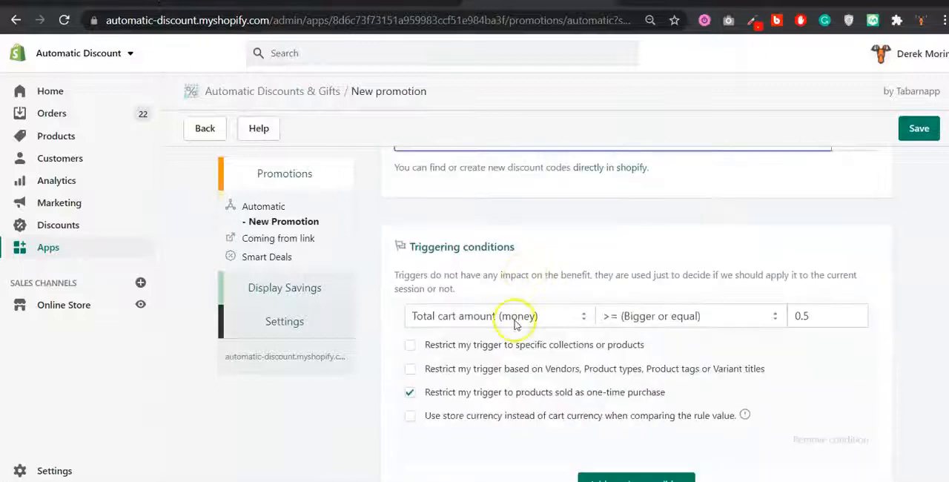
pyautogui.click(498, 315)
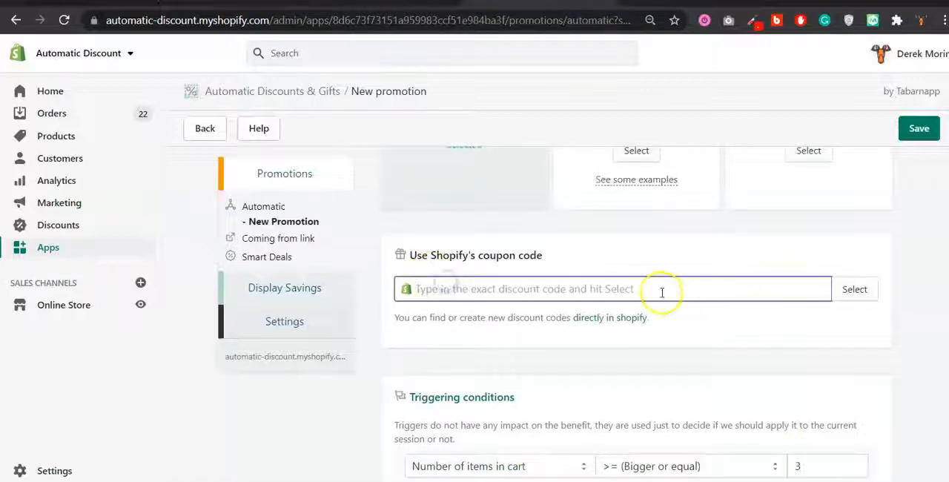
pyautogui.write('20-off')
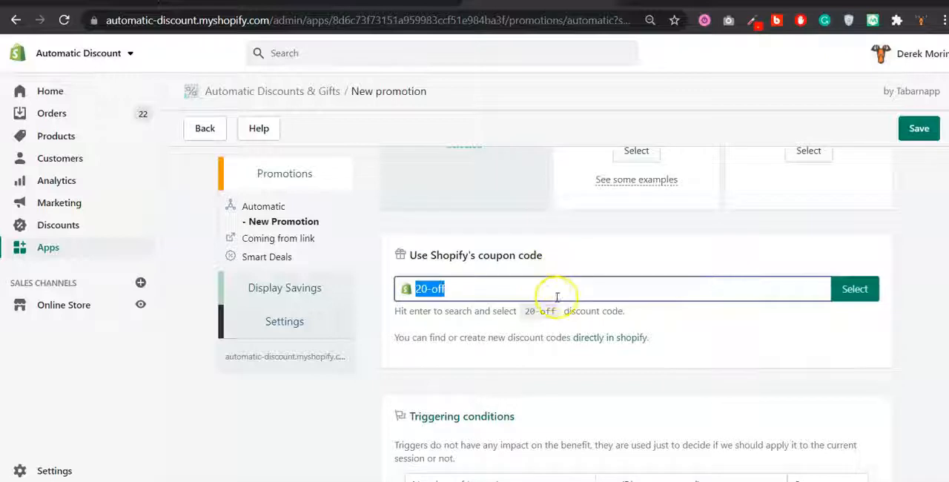
pyautogui.click(854, 288)
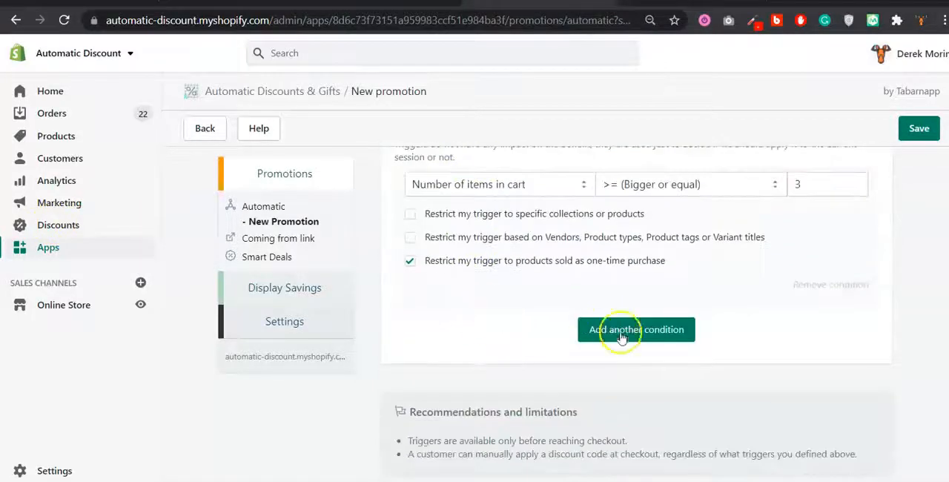
pyautogui.scroll(-3)
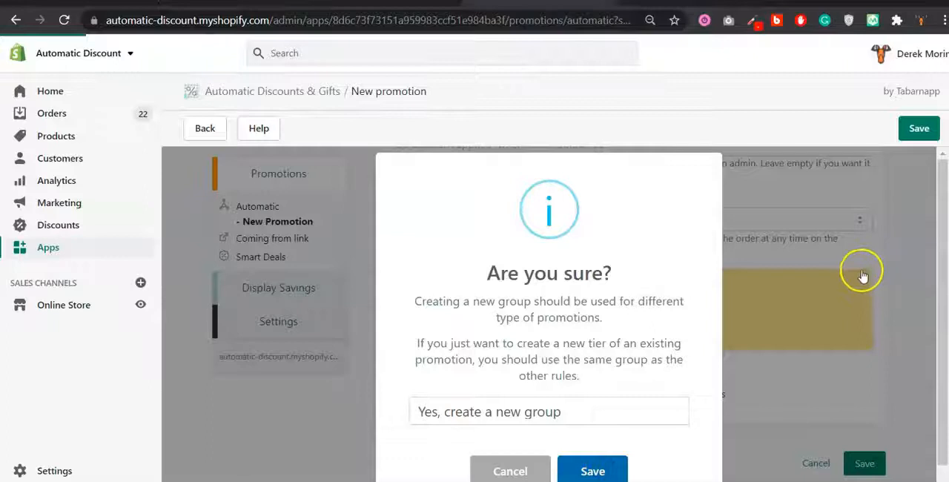
pyautogui.click(592, 470)
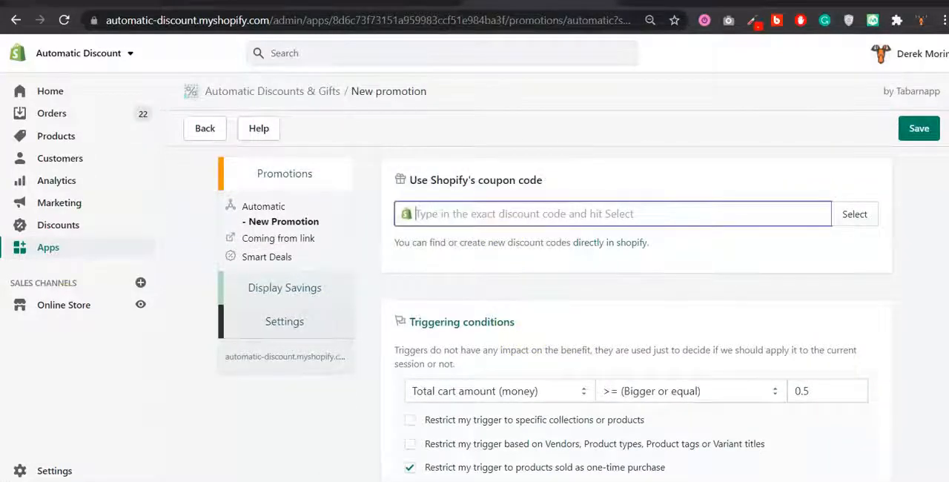
# Step: Save a promotion using coupon 10-off, triggered when the cart holds 2 or more items
pyautogui.write('10-off')
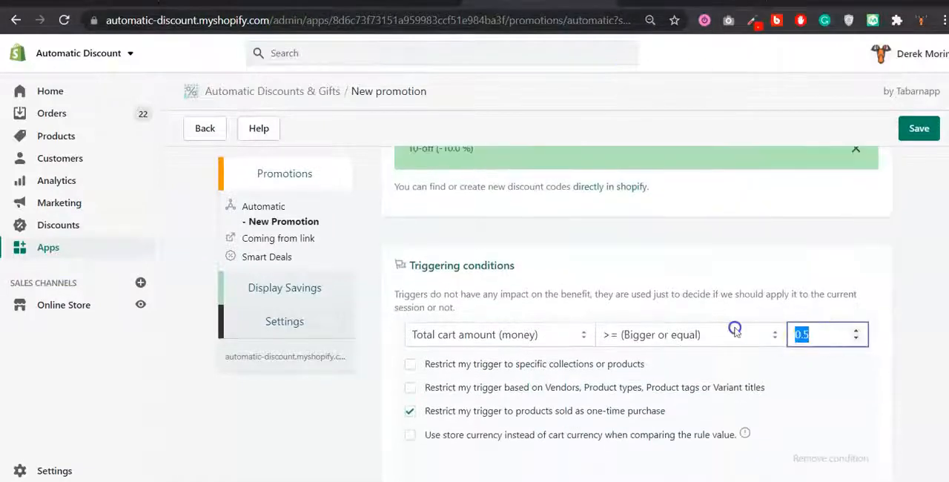
pyautogui.click(496, 334)
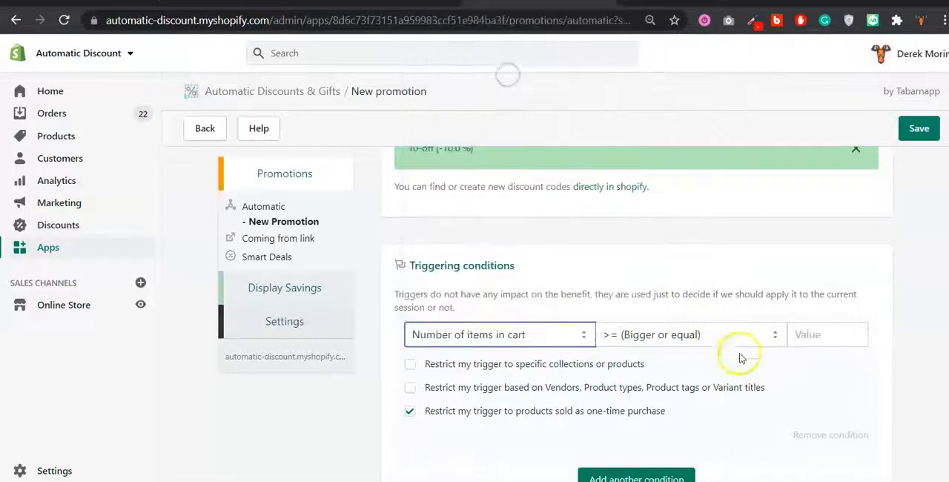
pyautogui.write('2')
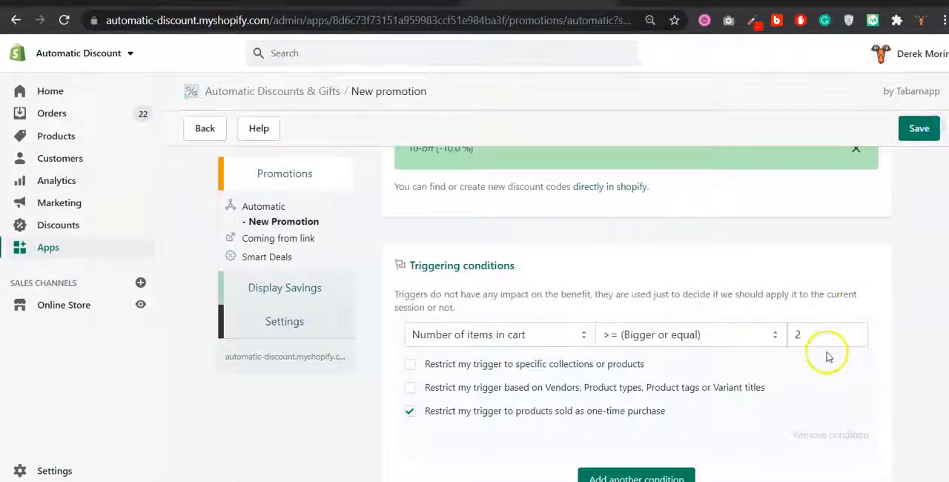
pyautogui.click(918, 127)
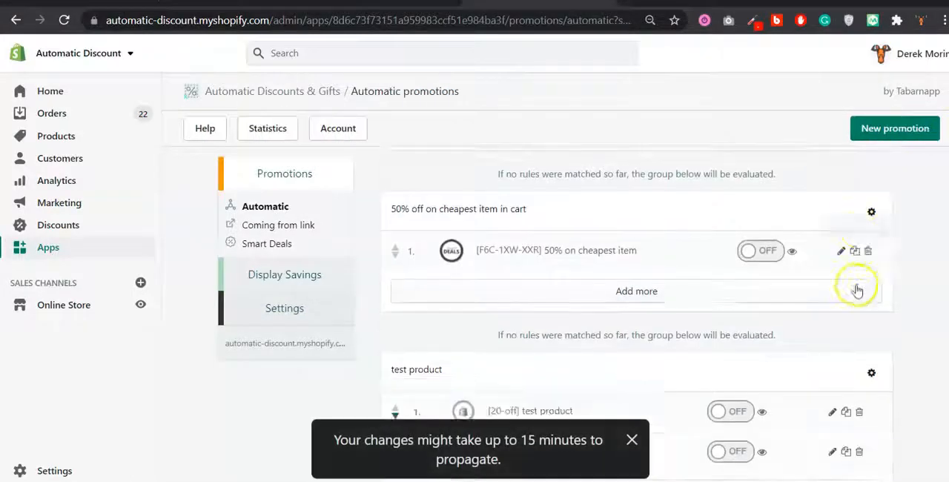
pyautogui.click(857, 289)
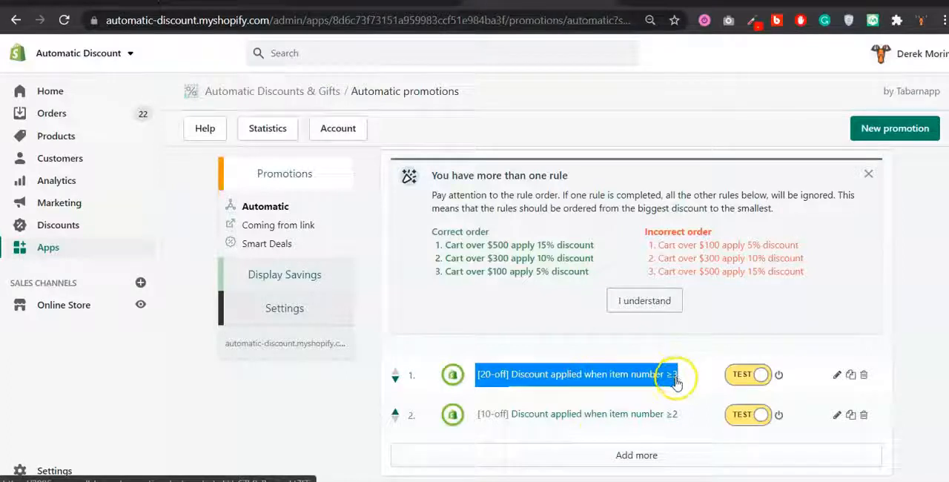
pyautogui.moveTo(841, 155)
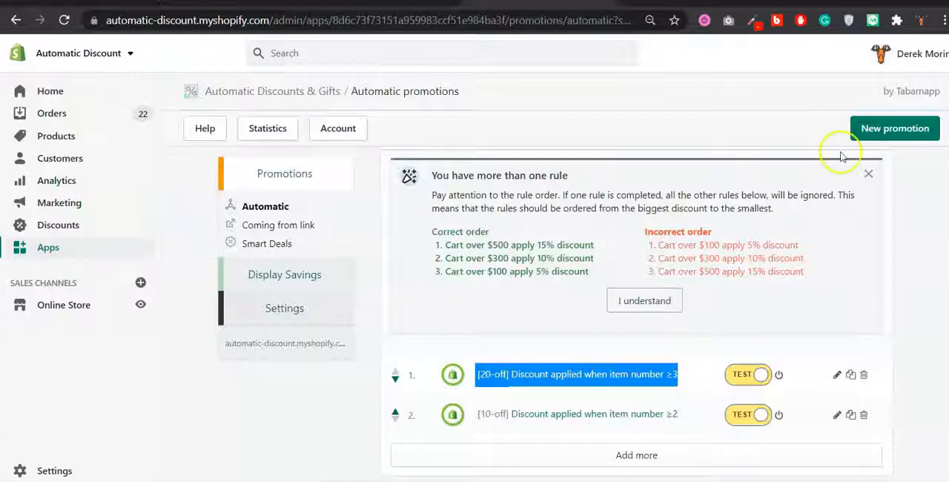